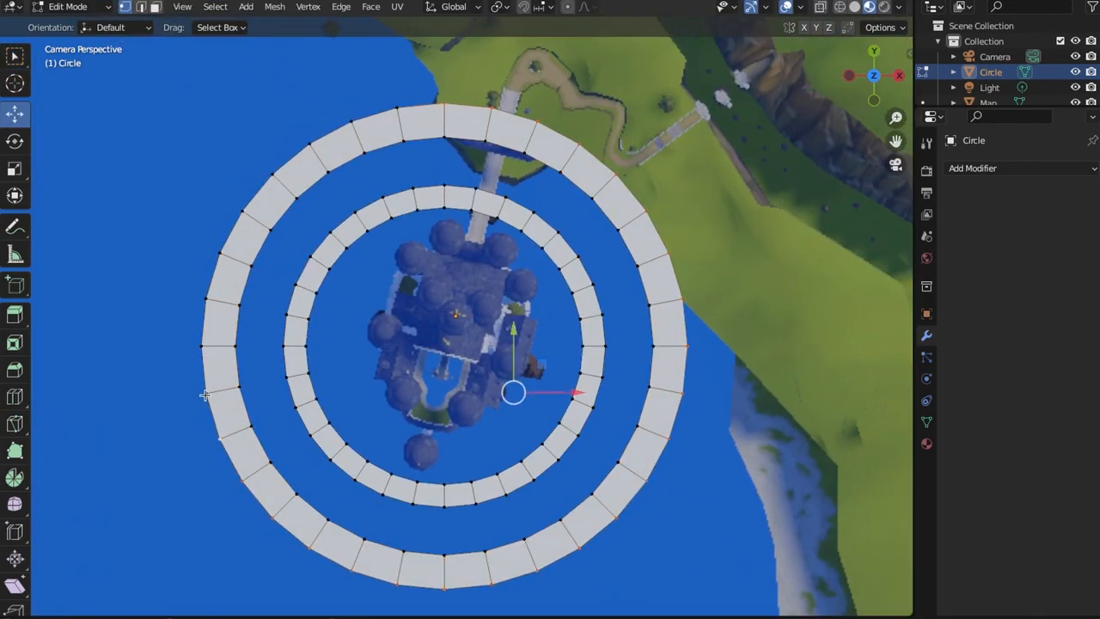
Step: Duplicate the stone tile ring and scale the copy outward into a wider ring around the castle
key("KP_7")
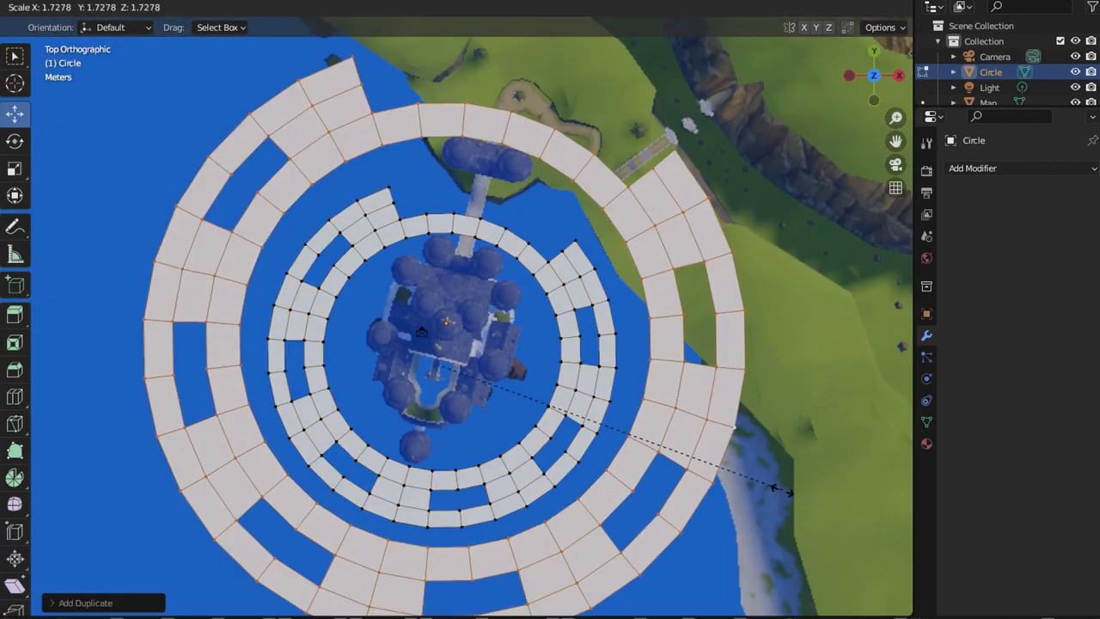
left_click_drag(773, 490, 464, 369)
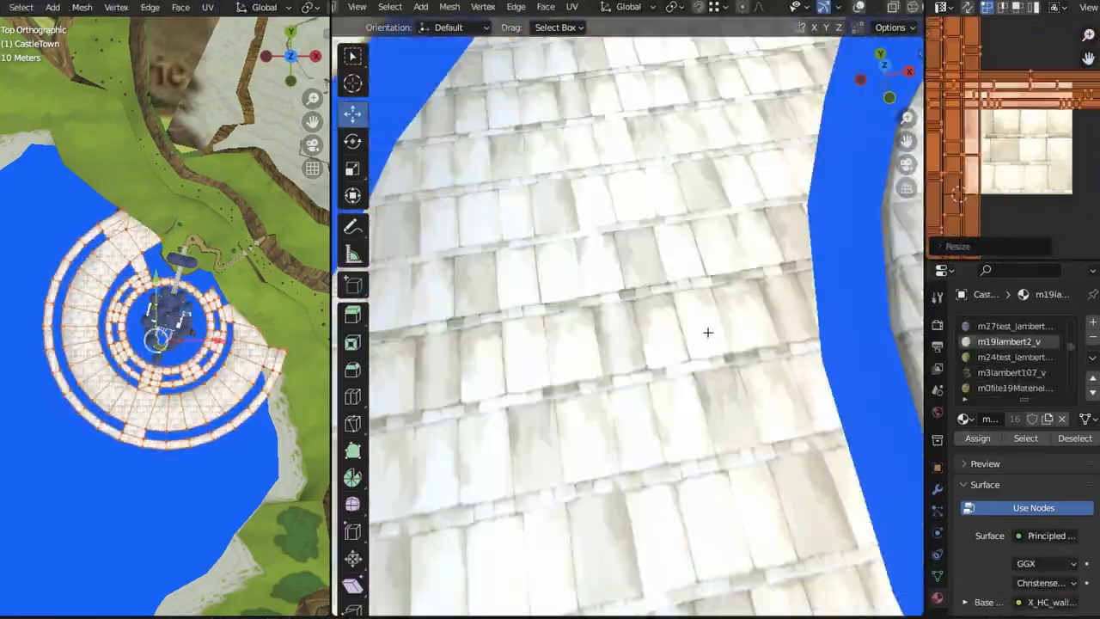
Step: Adjust the ring faces' UVs so the stone bricks map correctly along the walkway
left_click_drag(704, 331, 653, 392)
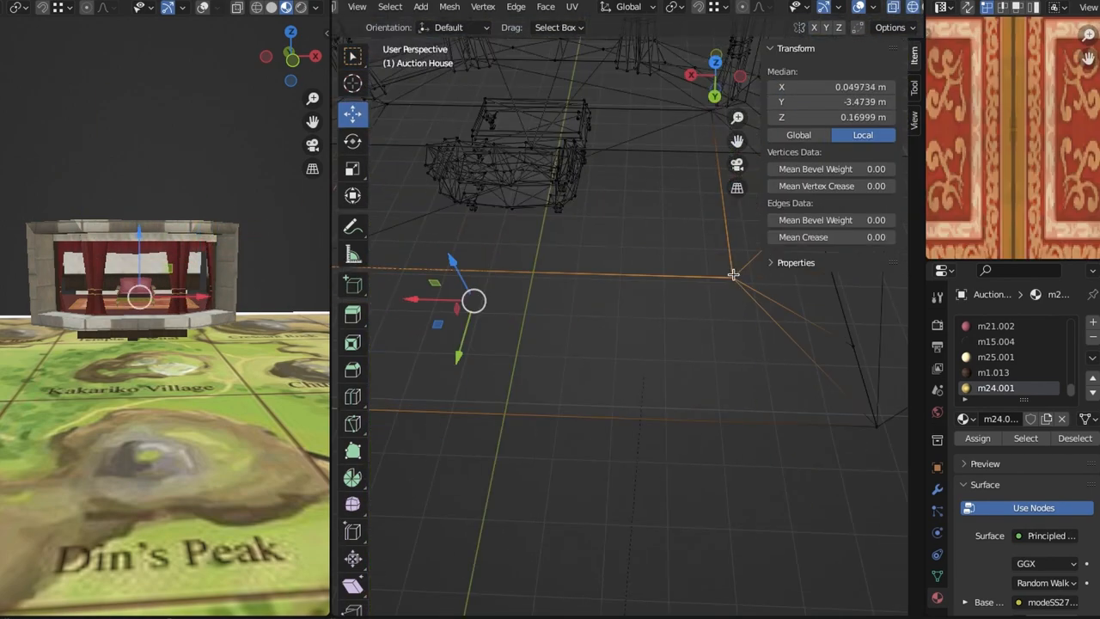
Step: Move the Auction House model and its curtain pieces along the X axis into position on the village terrain
left_click_drag(471, 299, 703, 294)
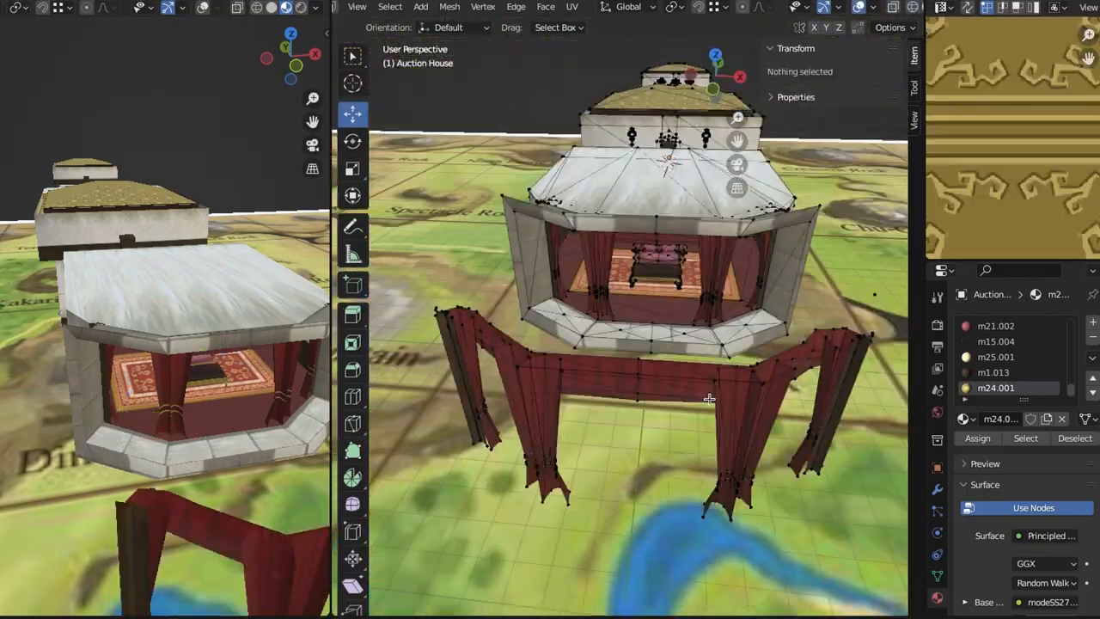
key("x")
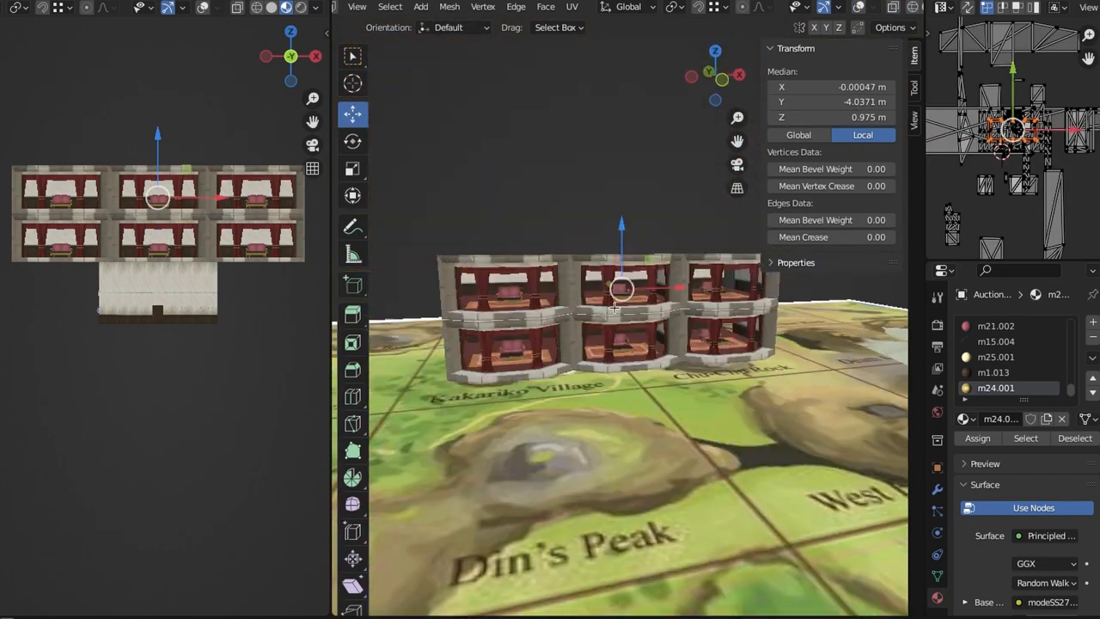
Step: View the balcony sections from the side to arrange them into two rows of three bays
key("KP_3")
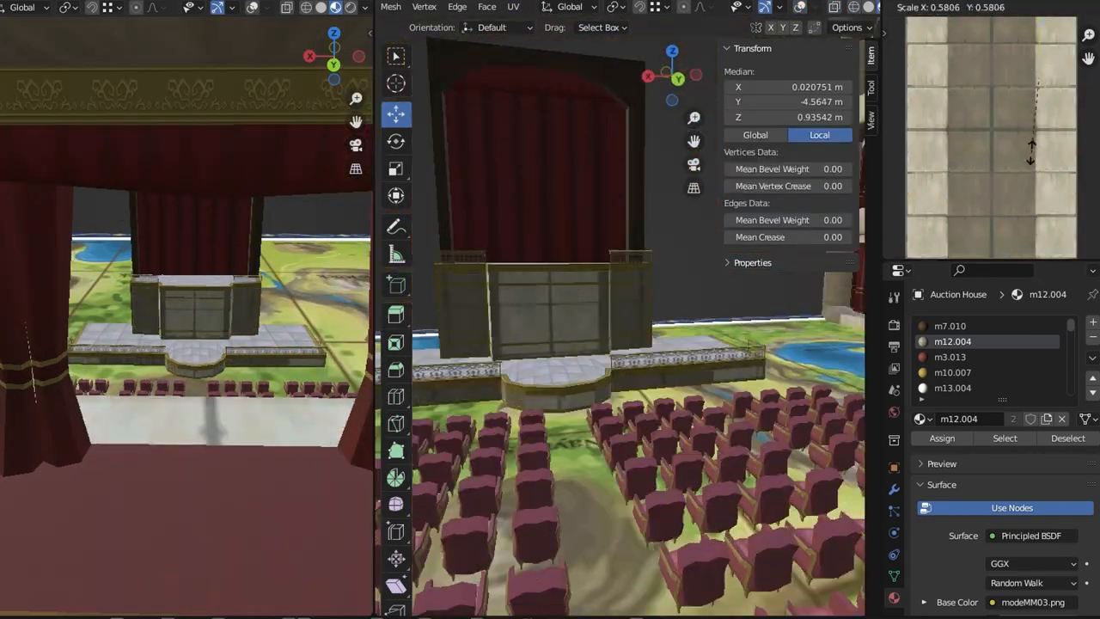
Step: Select the seat meshes to arrange them in rows before the curtained stage
left_click(1004, 438)
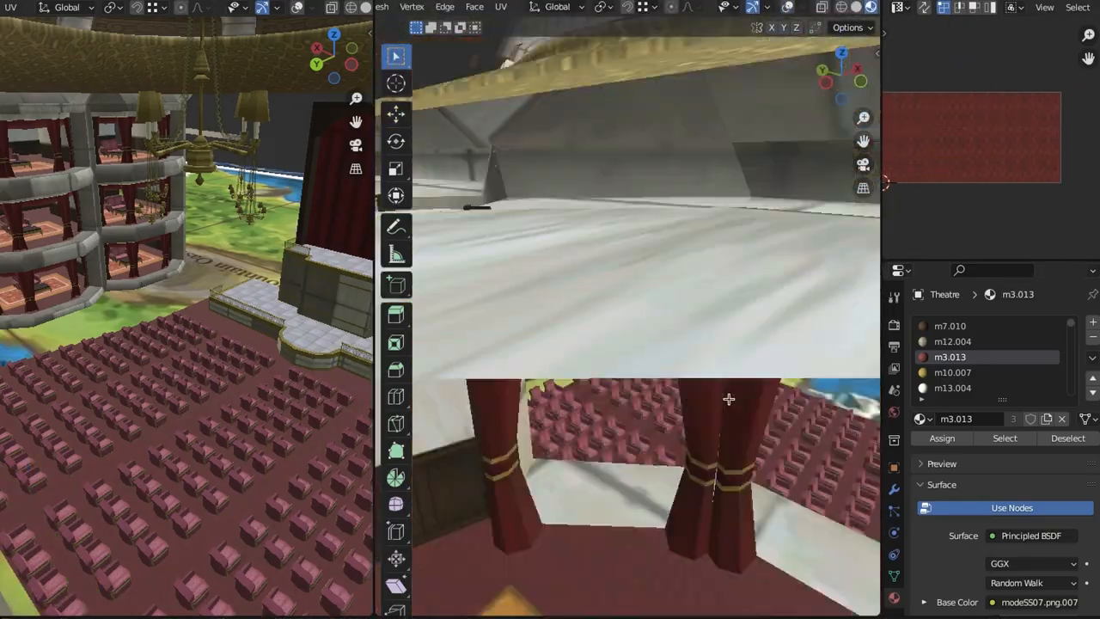
Step: Move the curved balcony tier meshes into place around the auditorium seating
left_click_drag(729, 398, 585, 371)
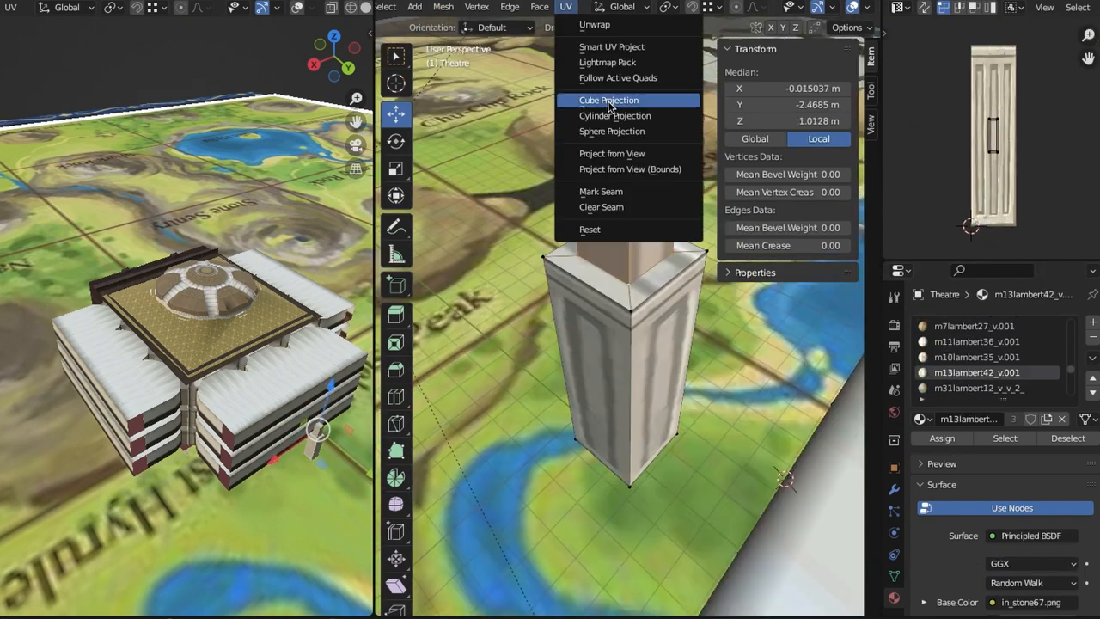
Step: Select column vertices in Right Orthographic view to shape the base, shaft and capital
left_click(608, 99)
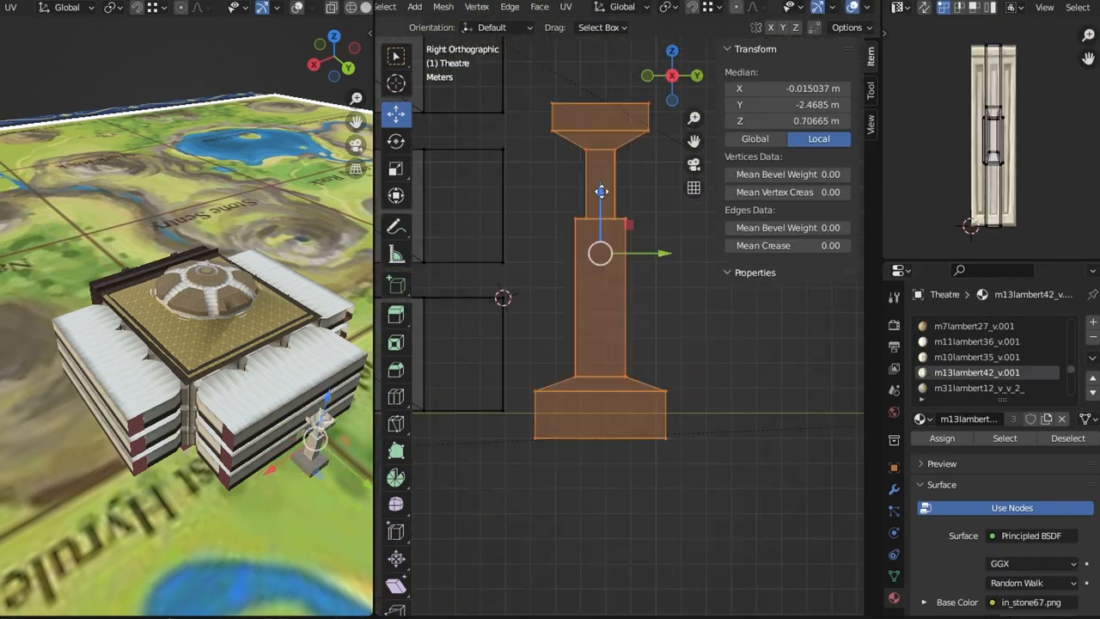
left_click(565, 7)
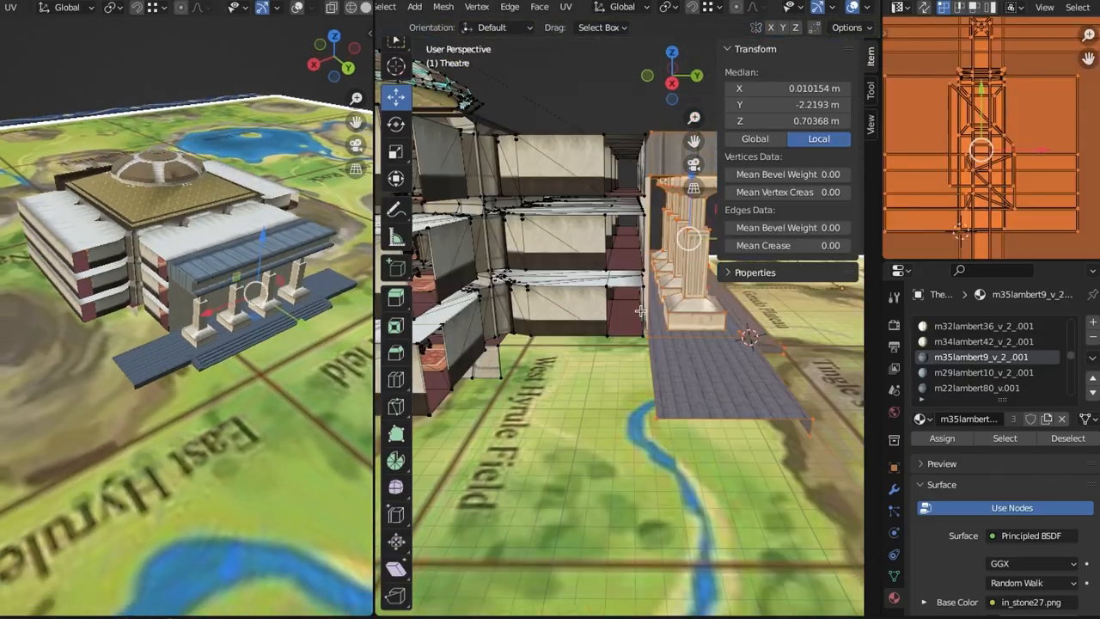
Step: View the theatre from the top to line its front walkway with duplicated stone columns
key("KP_7")
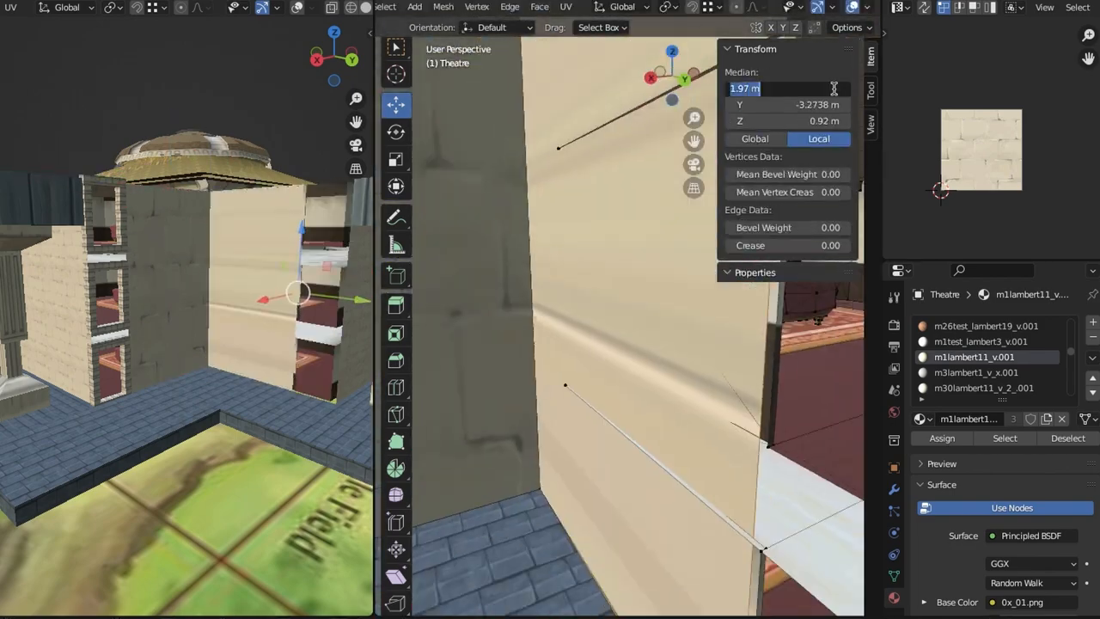
Step: Slide the brick-framed openings along the theatre's side wall and confirm their new position
left_click_drag(296, 292, 576, 180)
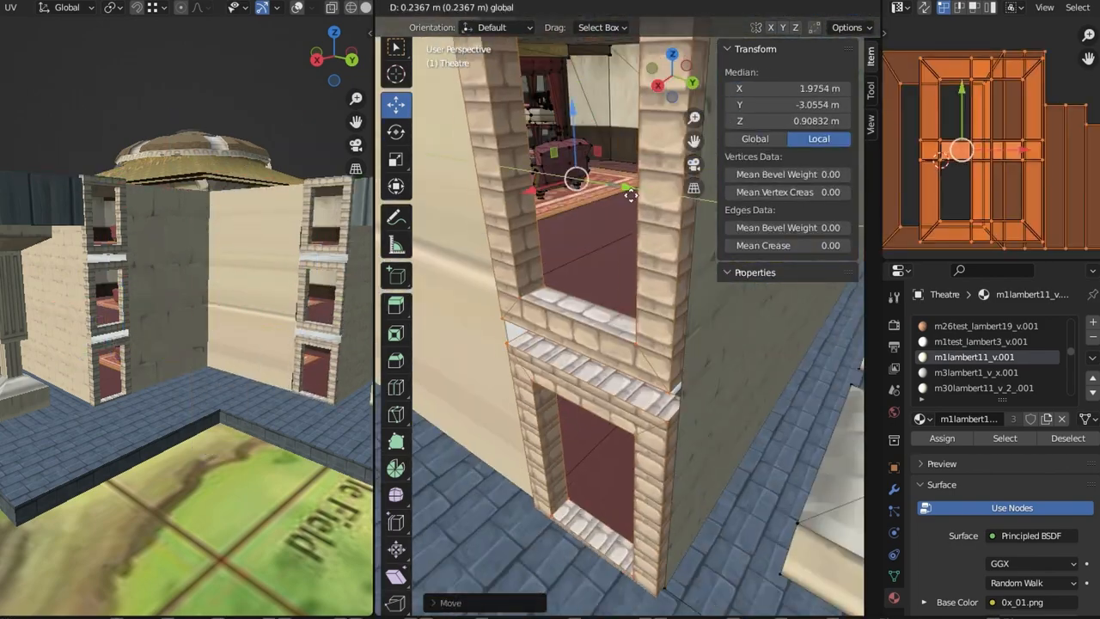
left_click(566, 6)
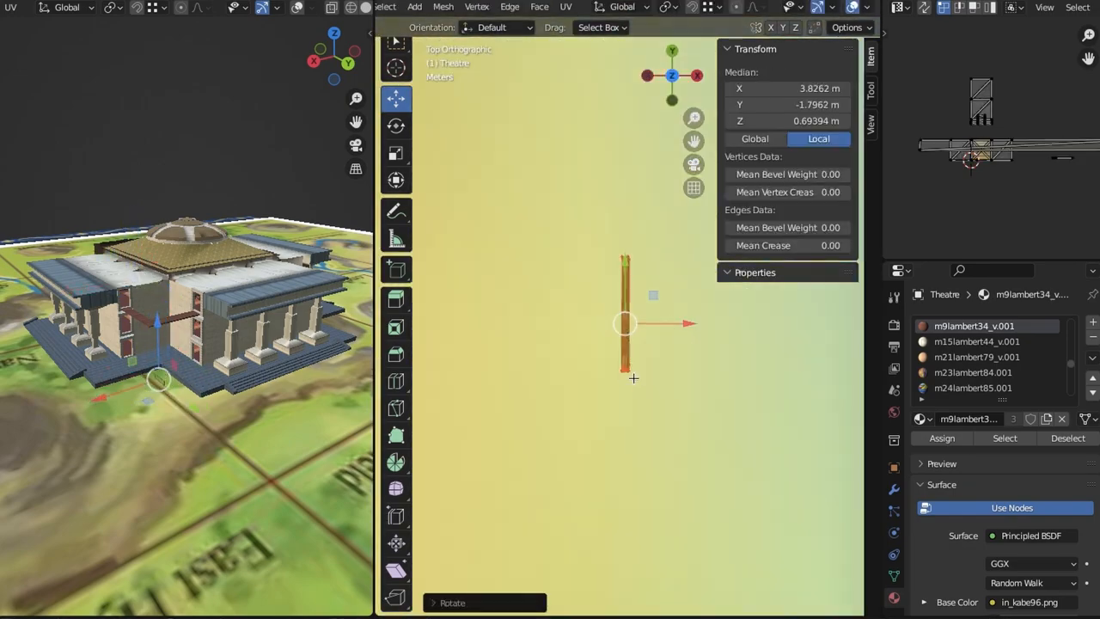
Step: Turn the narrow wooden plank piece to its intended orientation in top view
key("s")
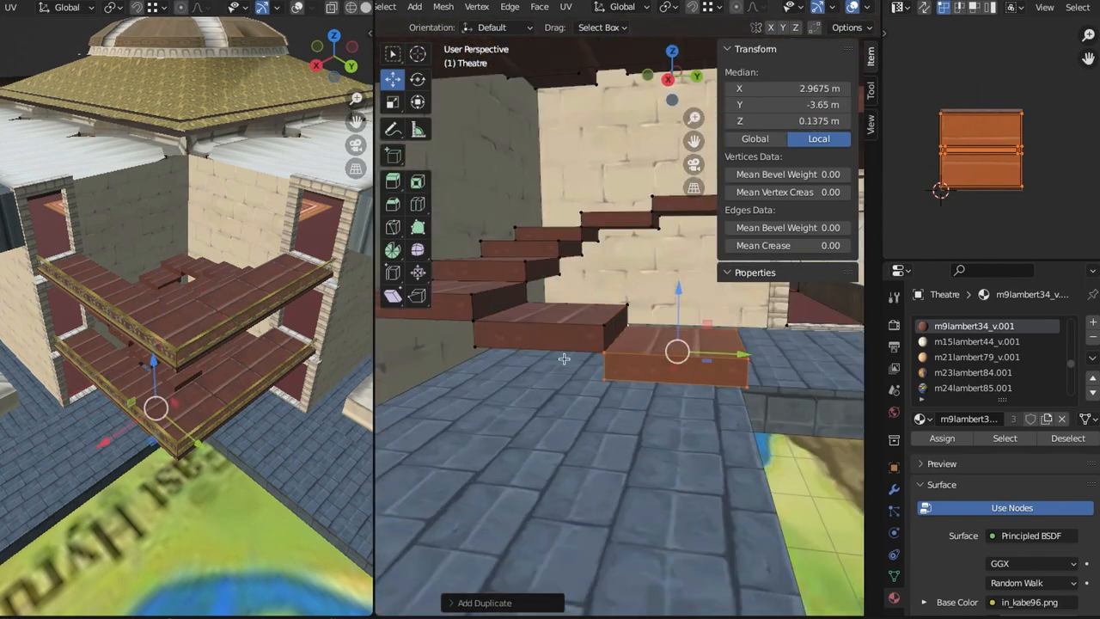
Step: Delete the extra stair vertices via the X delete menu's Vertices option
key("x")
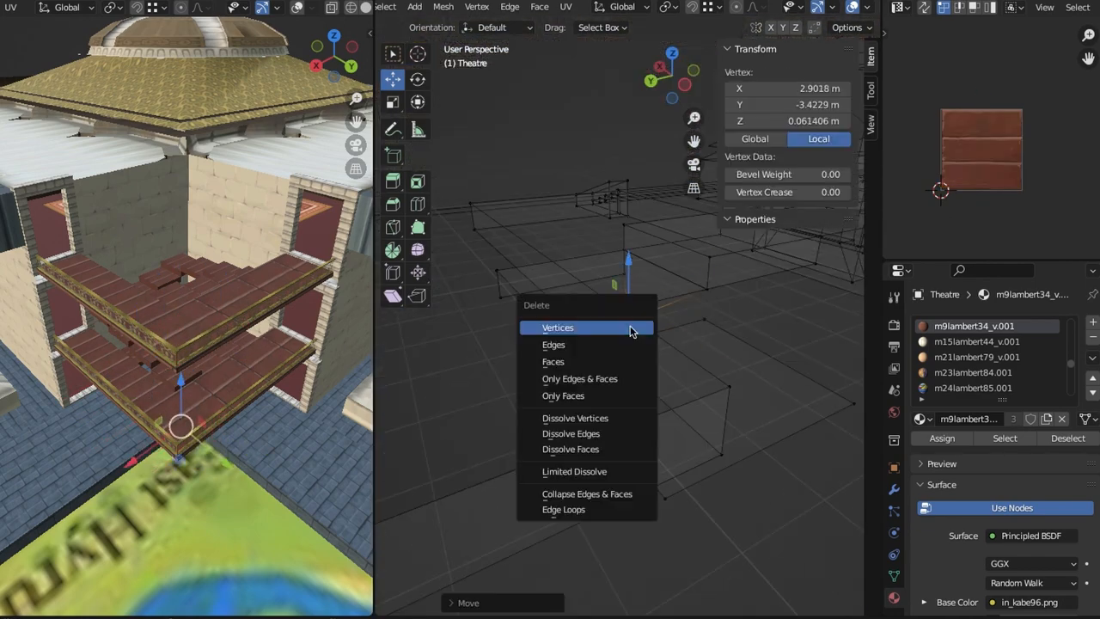
left_click(557, 327)
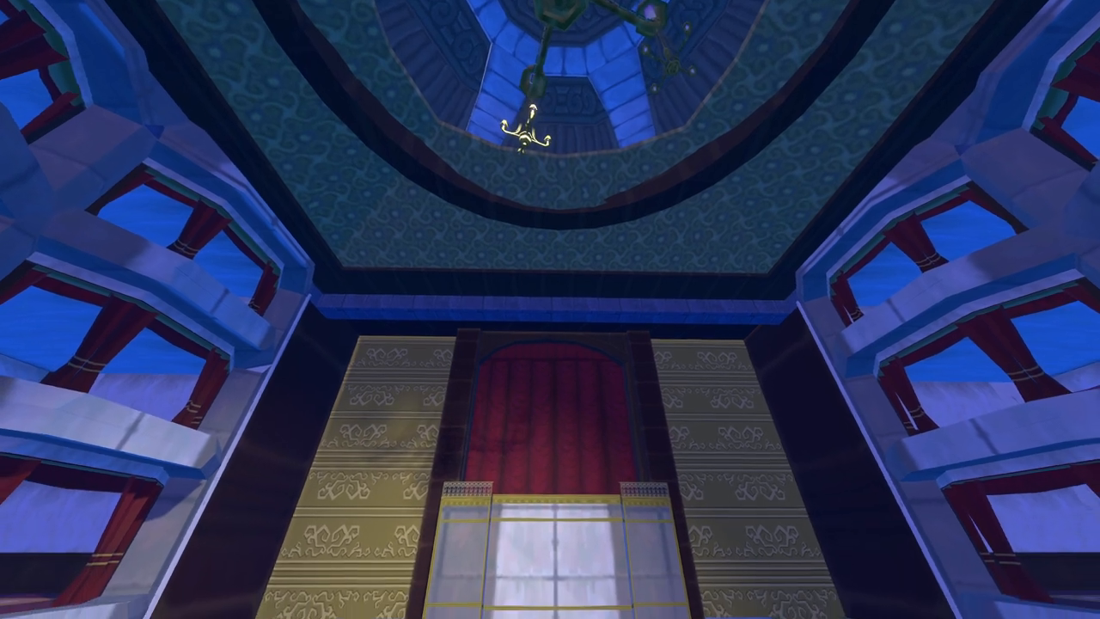
Step: Scroll the view down from the chandelier dome toward the stage and red seating
scroll("down", 3)
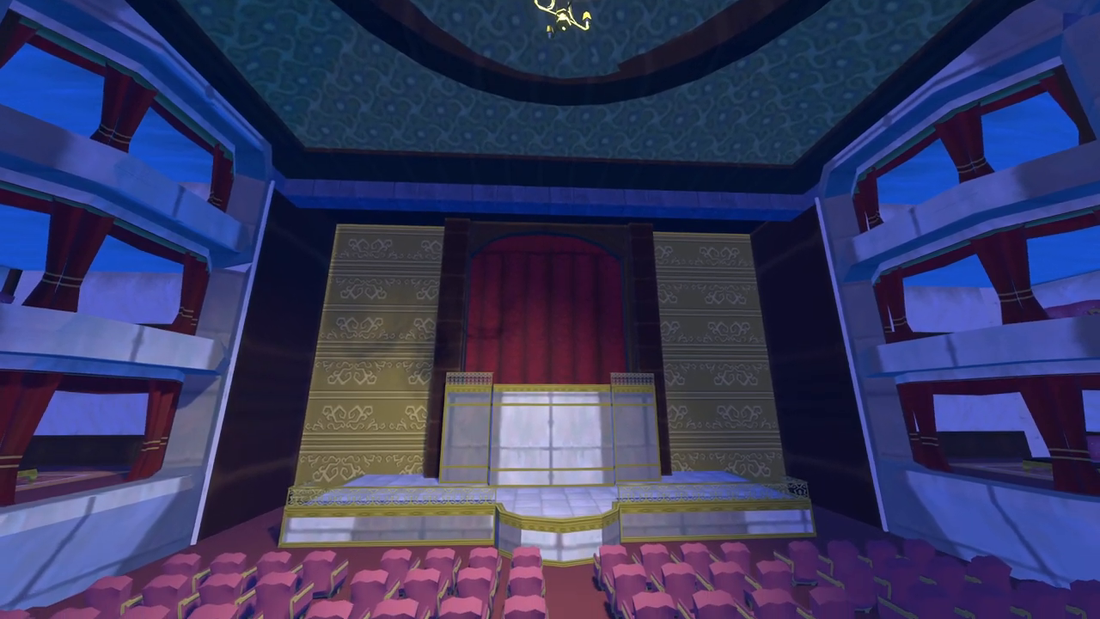